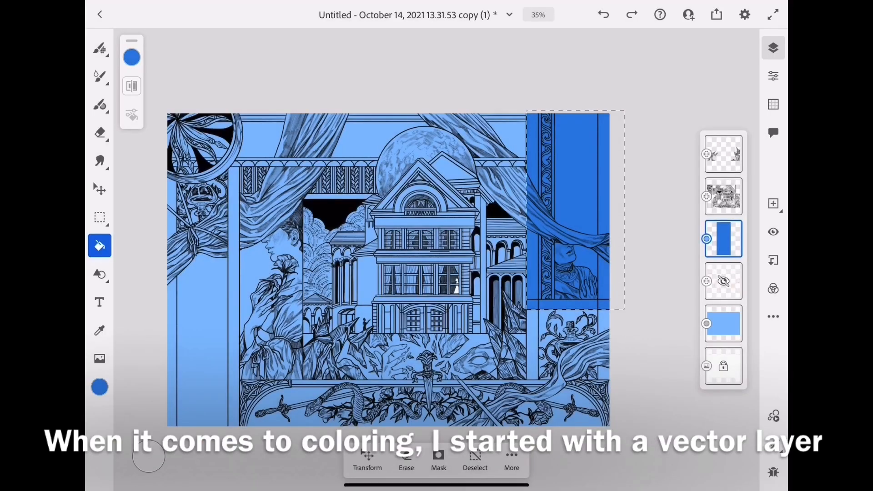
- Flood the left and right columns and the top band with darker blue blocks
click(100, 217)
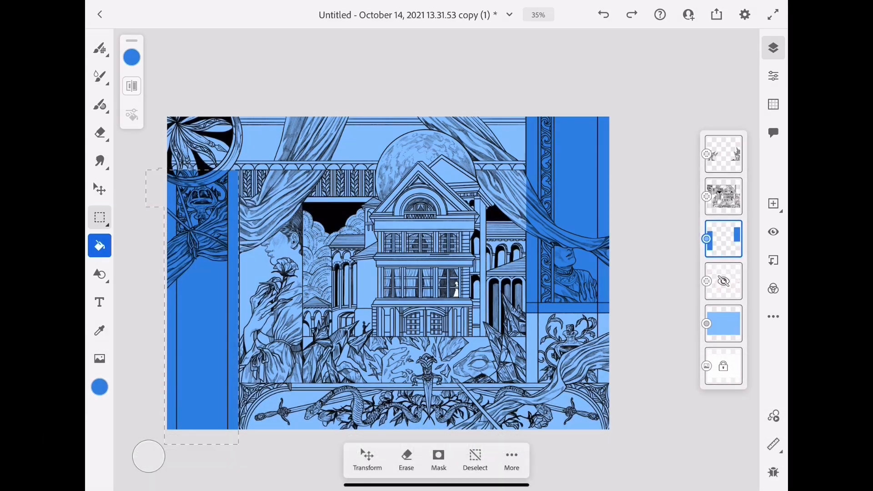
click(99, 387)
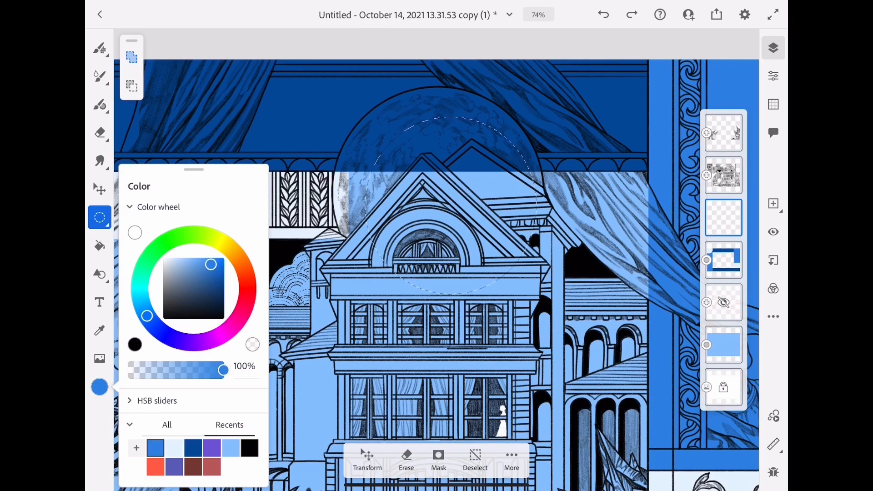
- Fill the circular moon selection with a flat cream colour
click(367, 467)
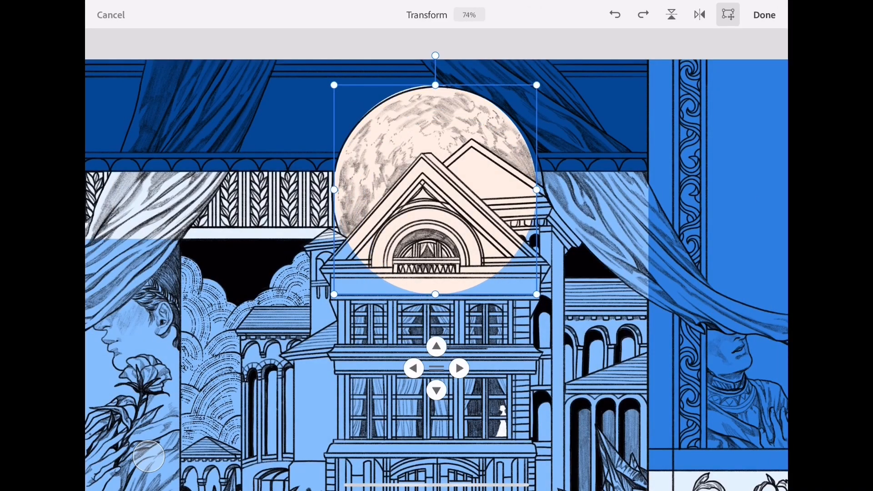
click(763, 14)
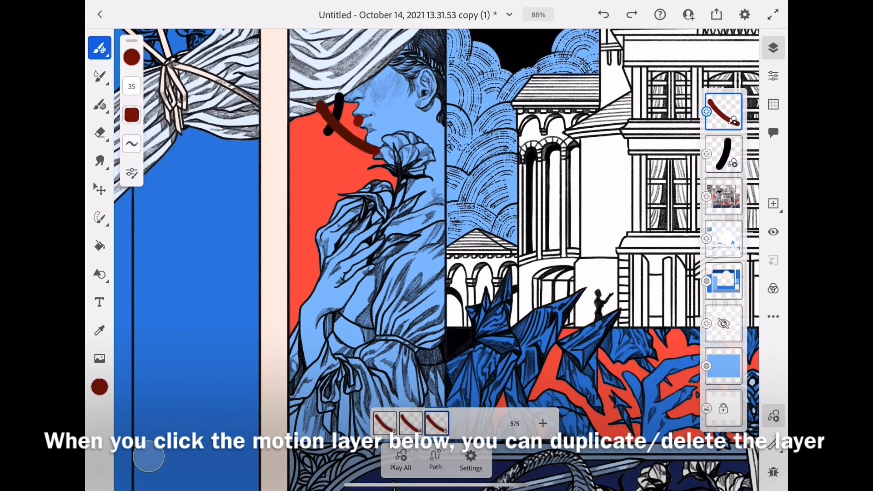
- Nudge the bell tower in each motion-layer frame and accept cropping it outside the canvas
click(542, 424)
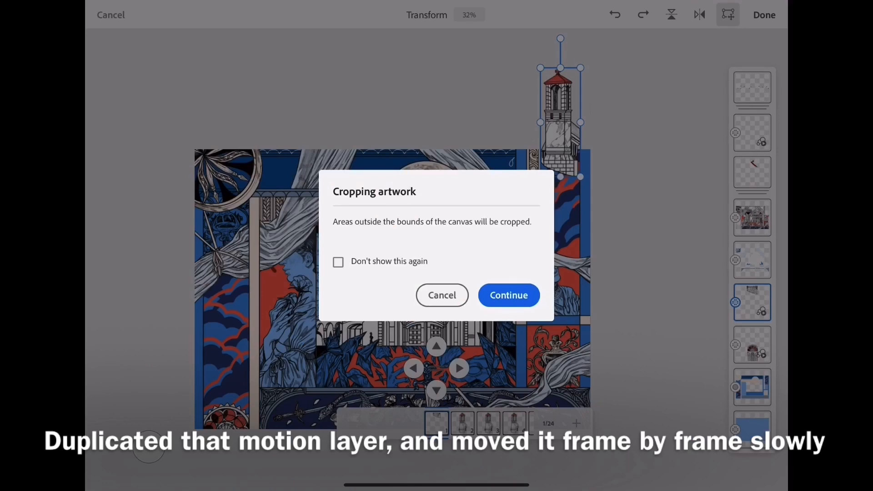
click(507, 295)
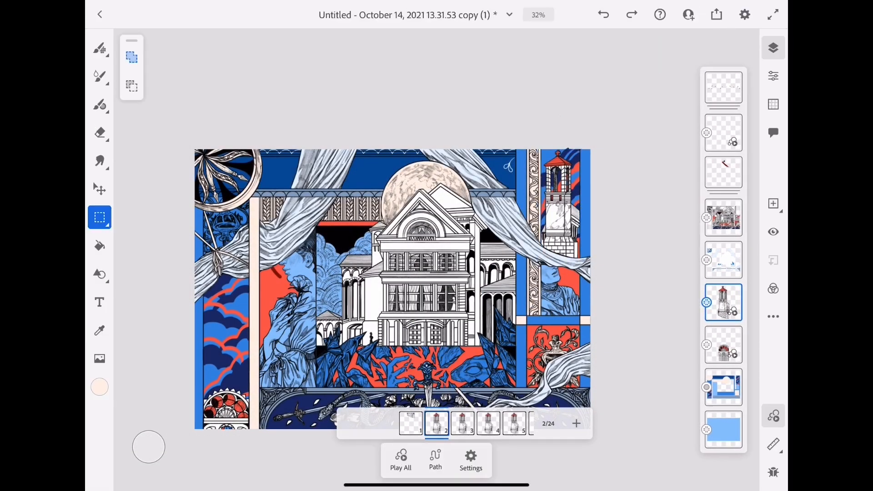